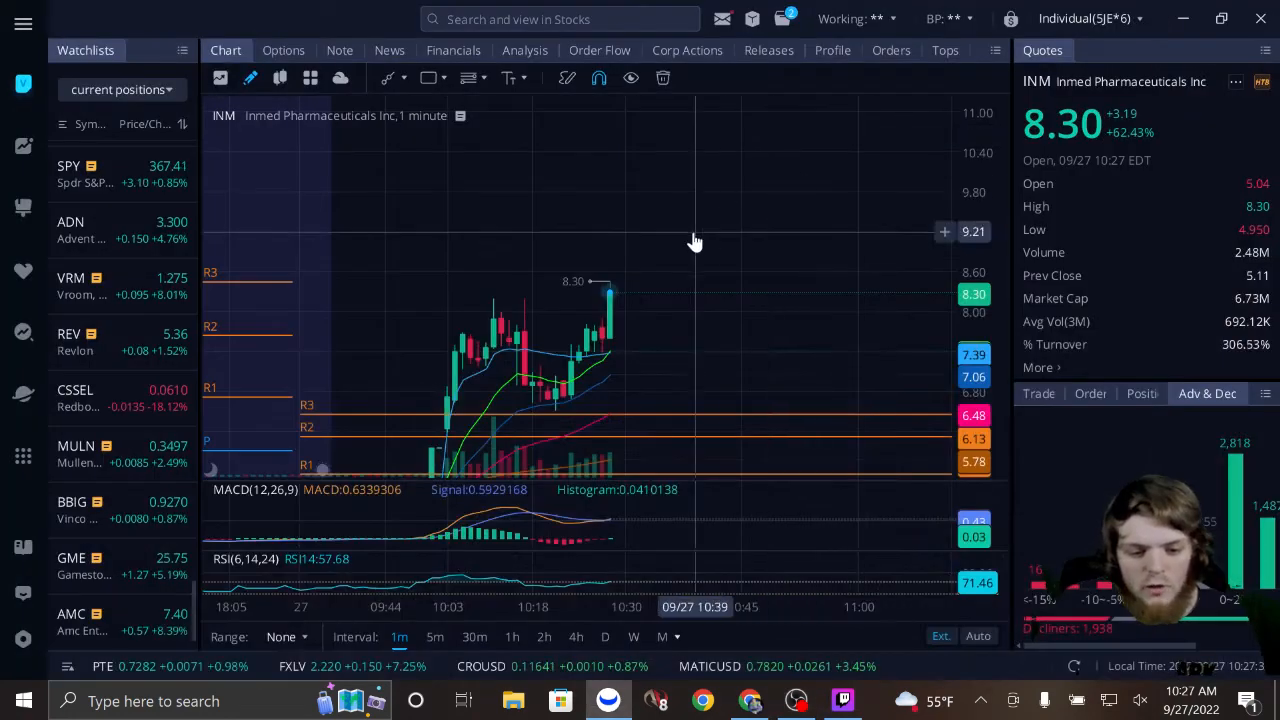
mouse_move(684, 328)
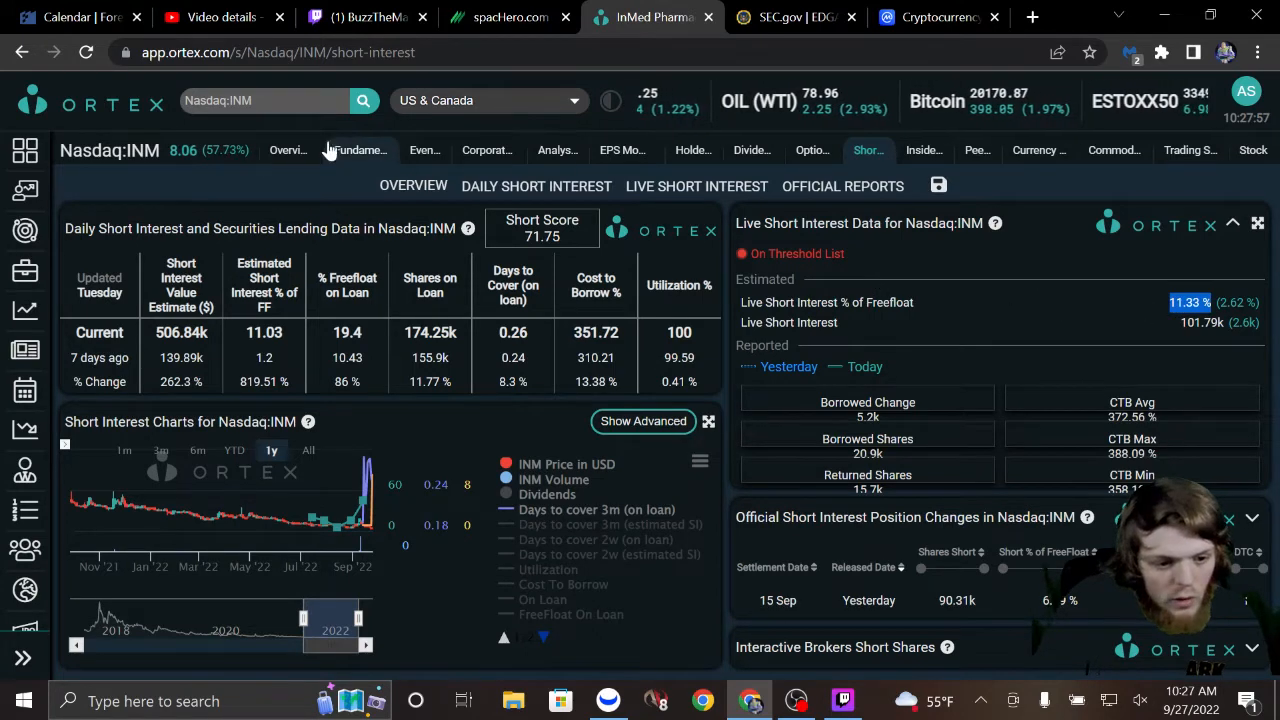
Switch to the Overview page for Nasdaq:INM, showing InMed Pharmaceuticals with a 4.64m USD market cap.
left_click(288, 150)
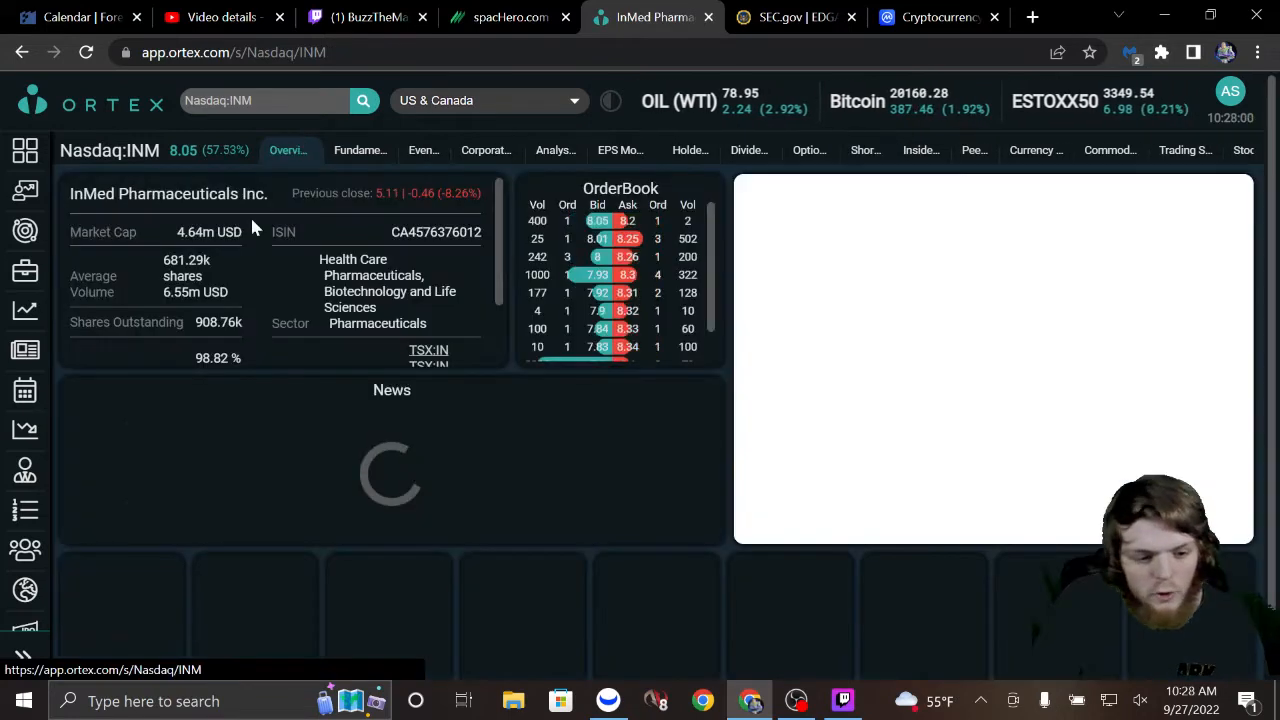